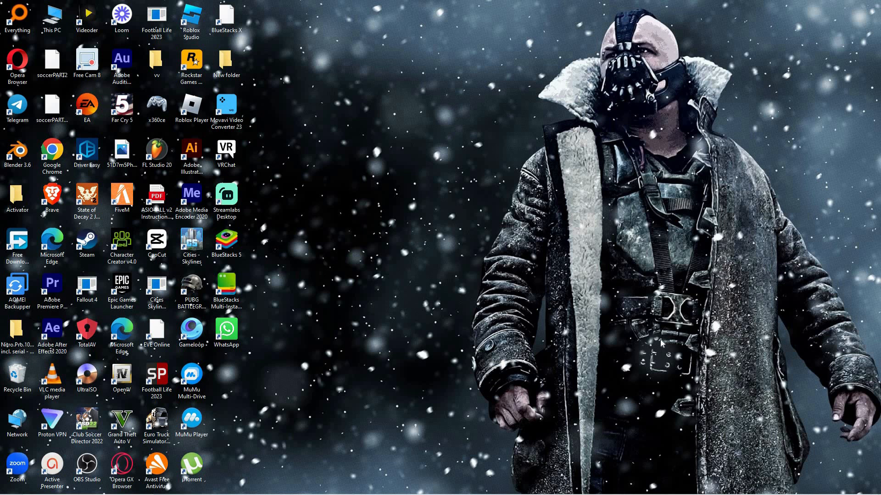
mouse_move(651, 346)
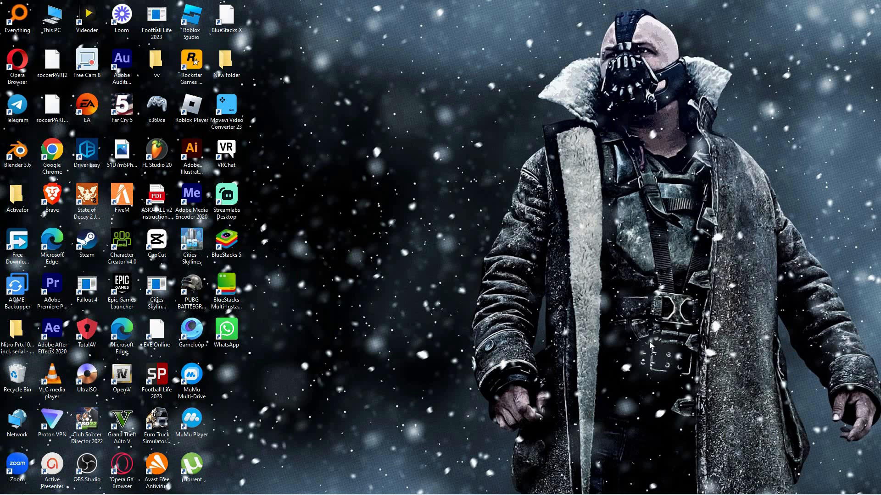
mouse_move(647, 349)
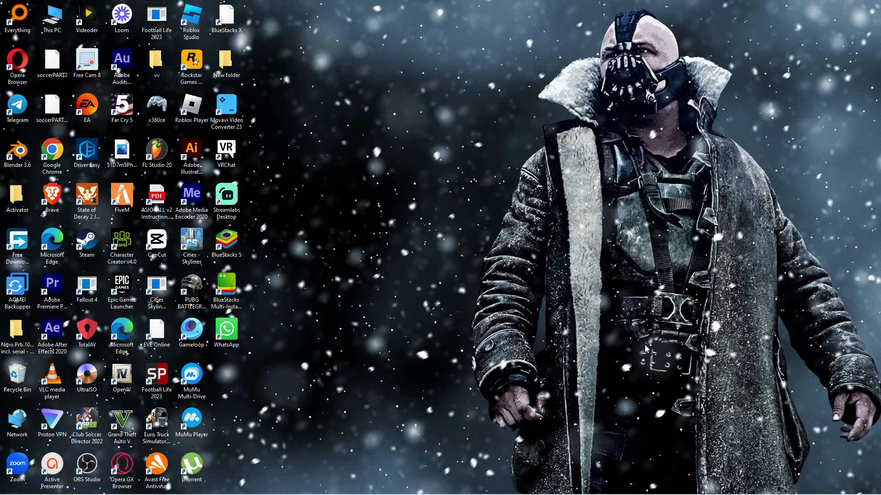
mouse_move(605, 407)
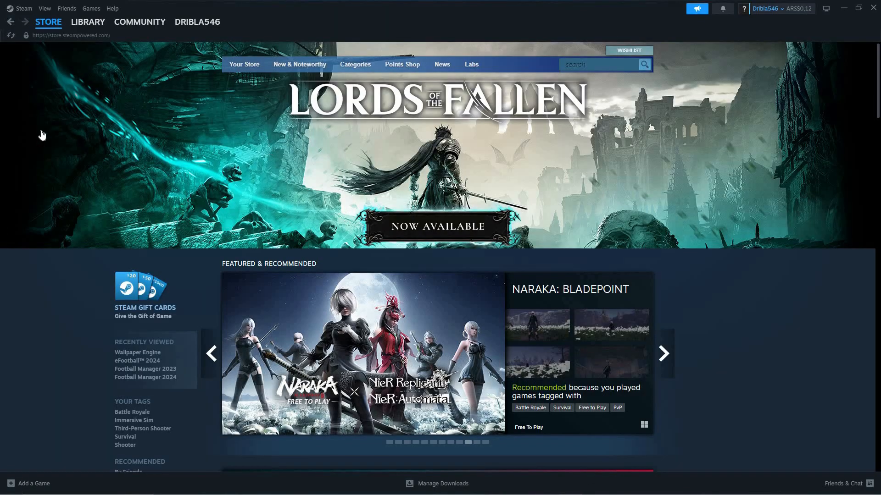
mouse_move(71, 36)
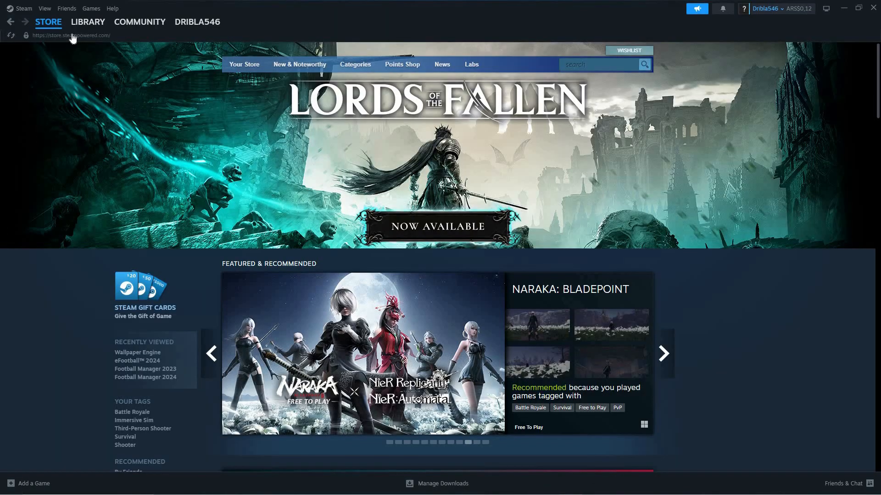
Go to the Library, select VRChat and bring up its right-click options menu.
left_click(88, 21)
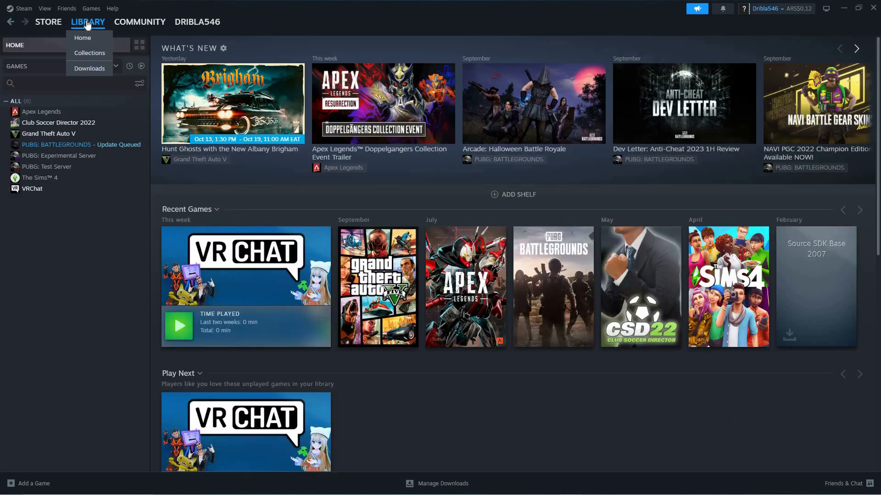
mouse_move(55, 193)
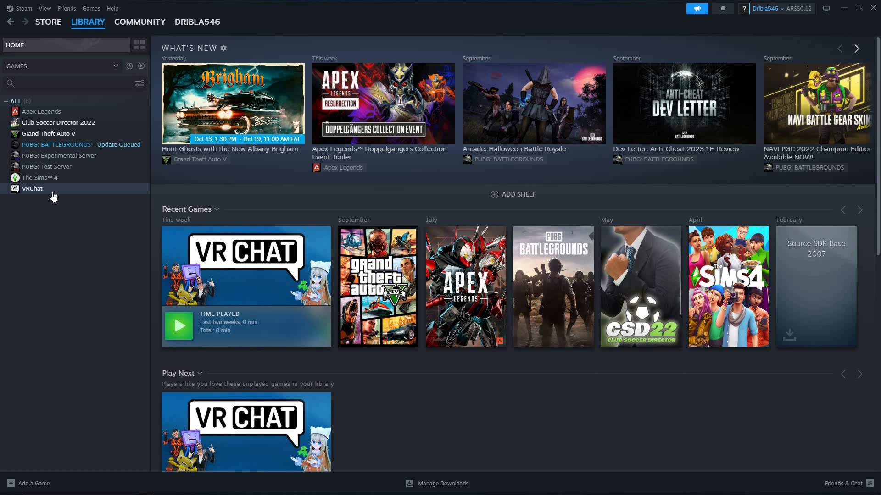
left_click(32, 188)
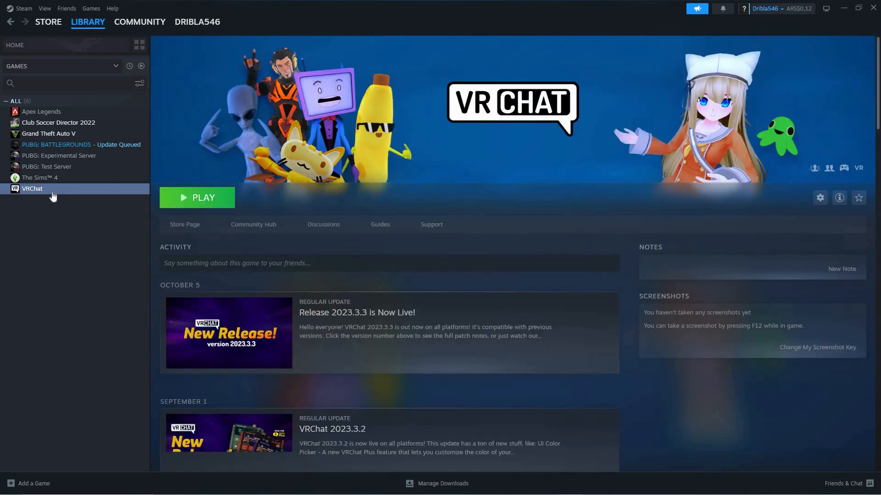
right_click(32, 188)
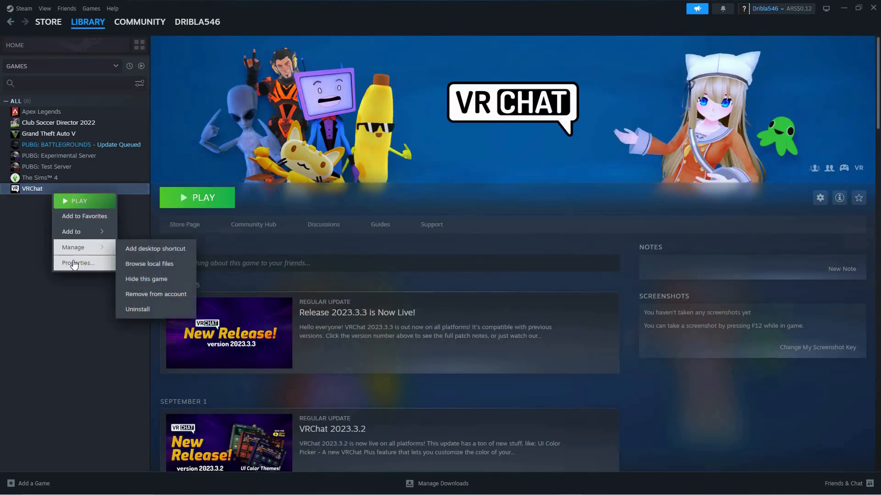
Choose Properties... to show VRChat's General settings and launch options field.
left_click(79, 263)
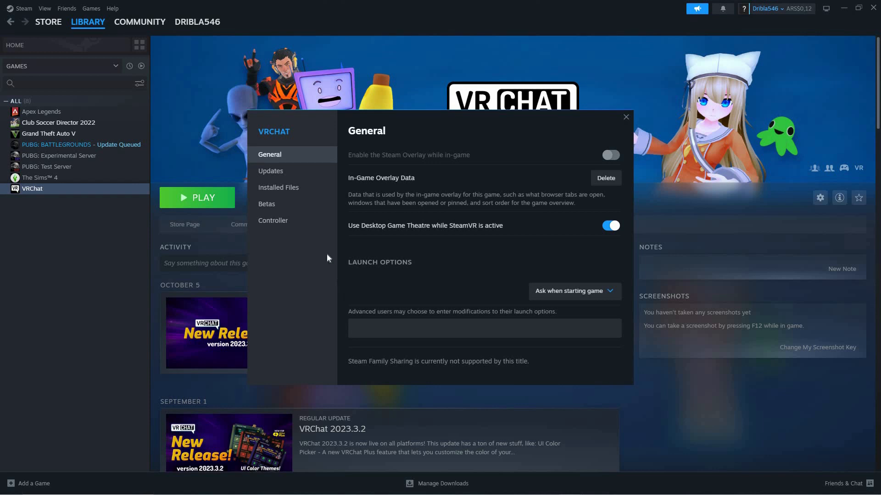
mouse_move(278, 270)
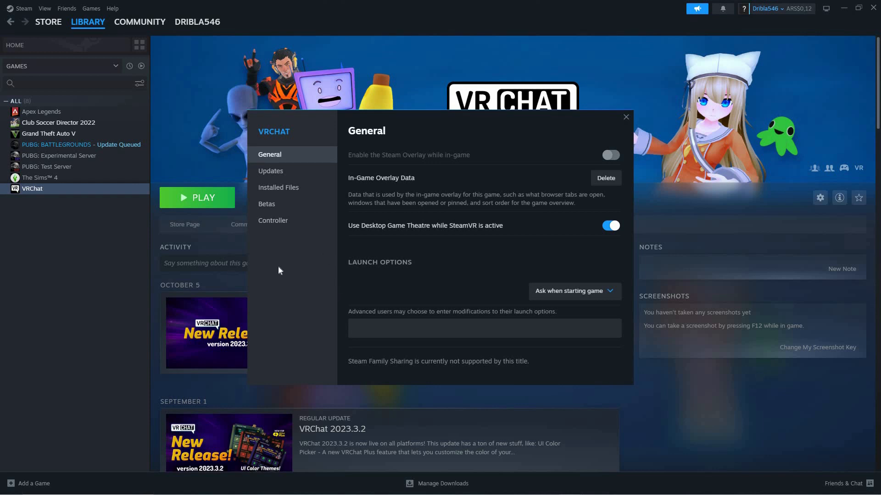
mouse_move(267, 203)
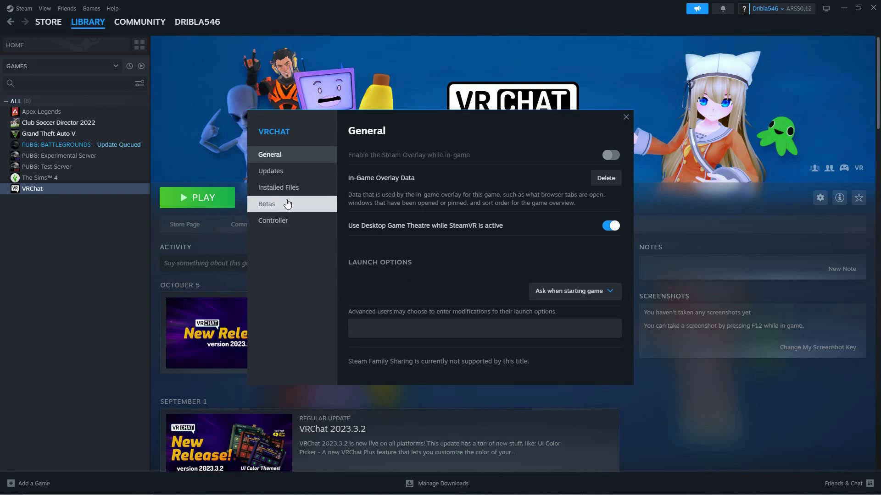
mouse_move(290, 223)
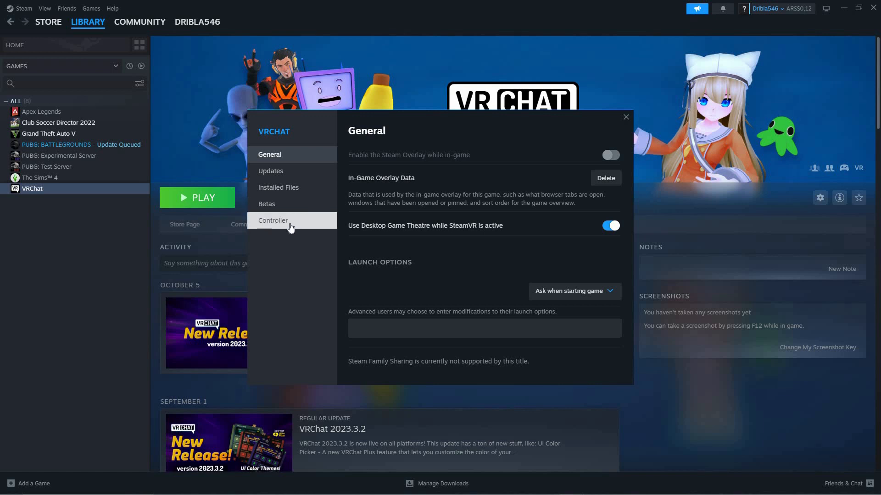
View Installed Files with Verify integrity of game files, then close Properties.
left_click(278, 187)
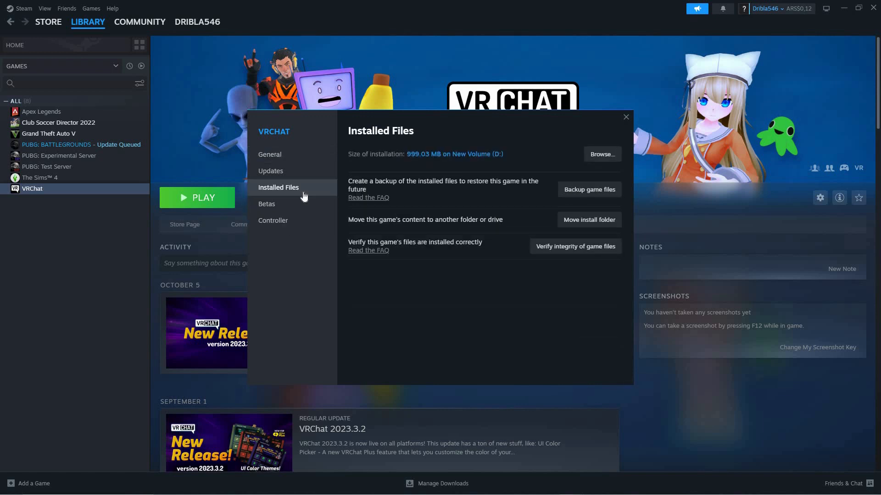
mouse_move(553, 275)
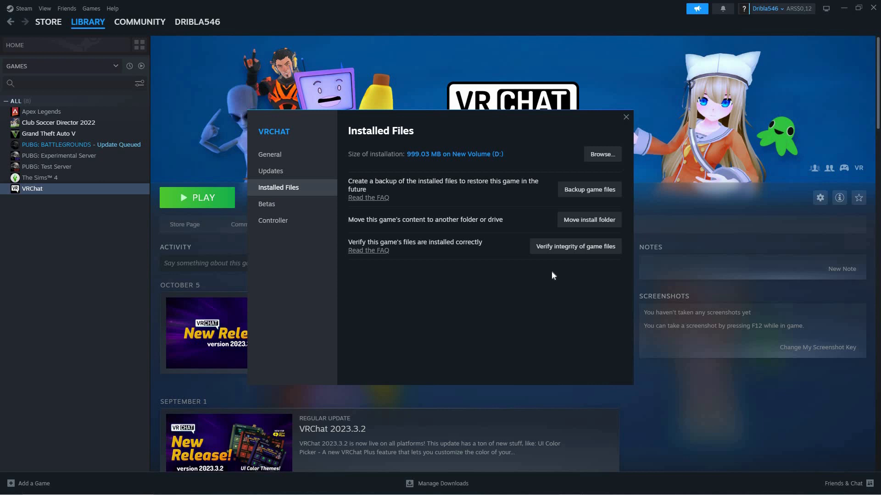
mouse_move(589, 189)
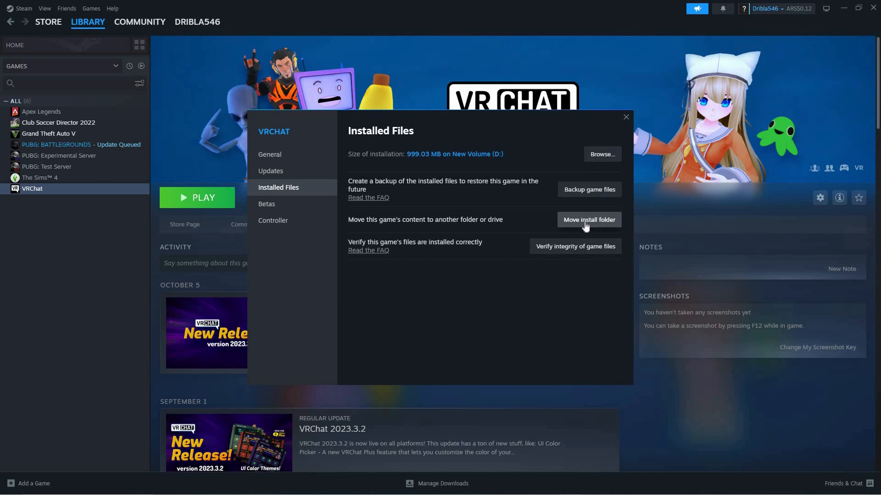
mouse_move(510, 279)
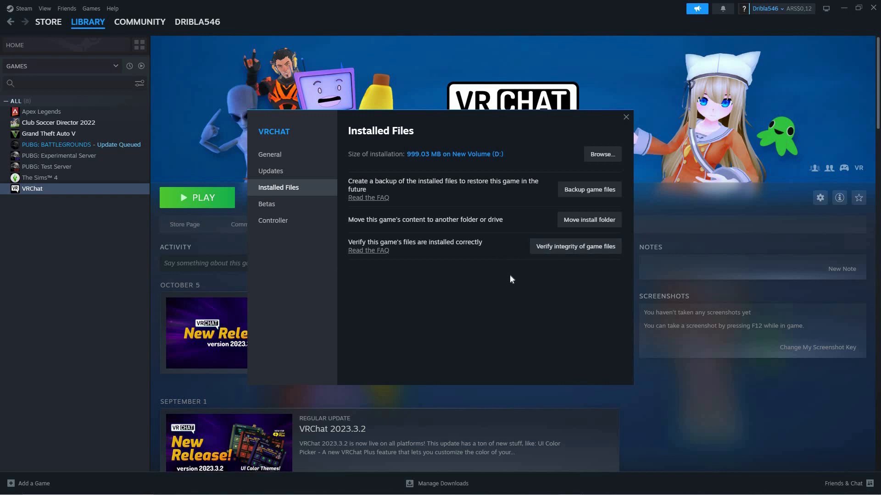
mouse_move(575, 246)
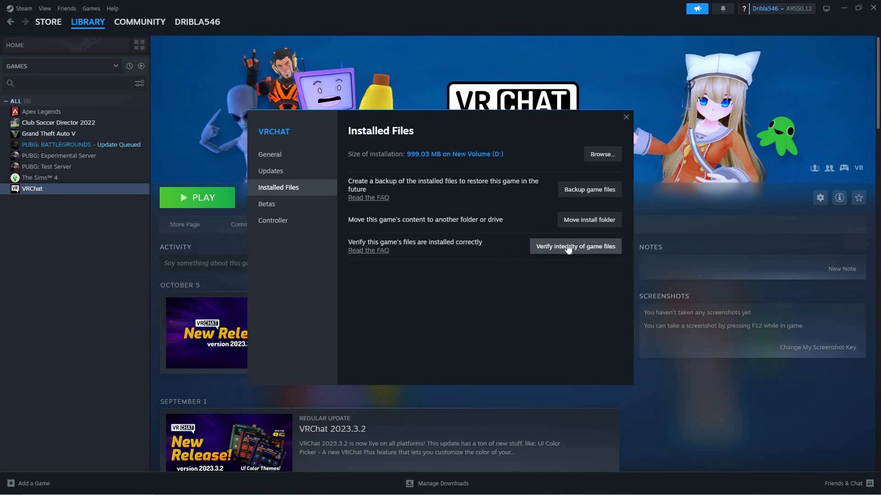
mouse_move(575, 178)
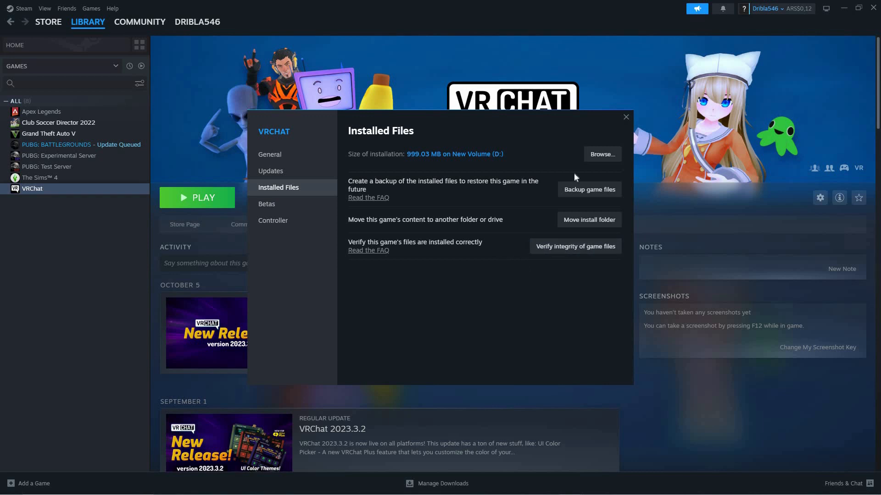
left_click(624, 117)
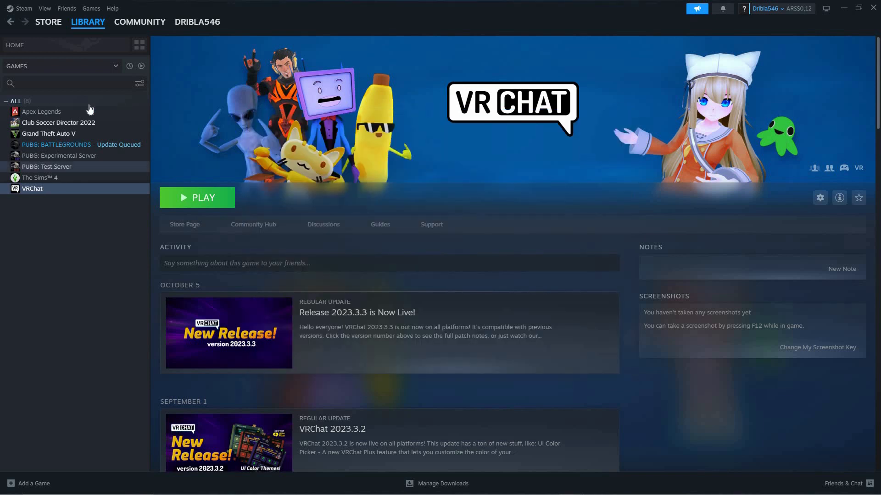
left_click(24, 8)
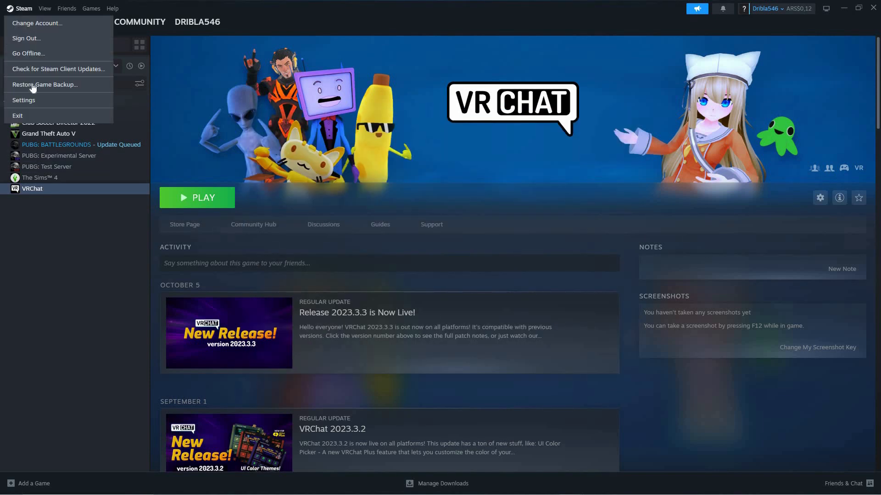
left_click(23, 100)
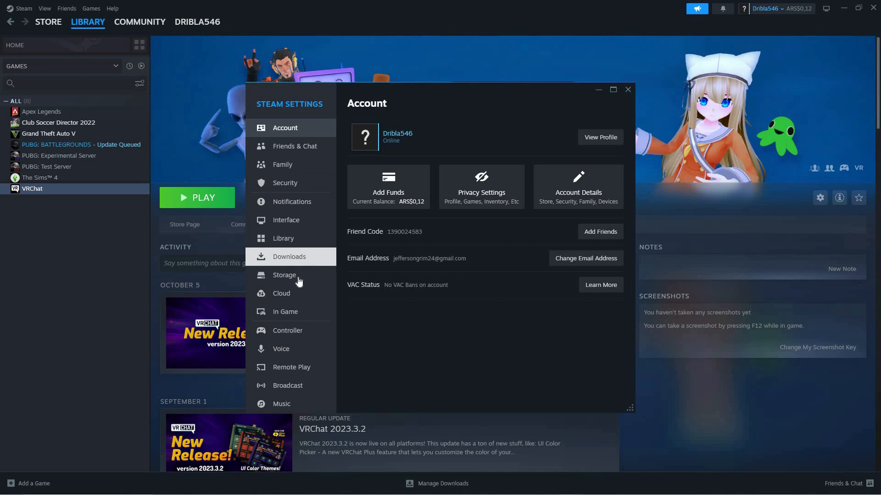
left_click(284, 275)
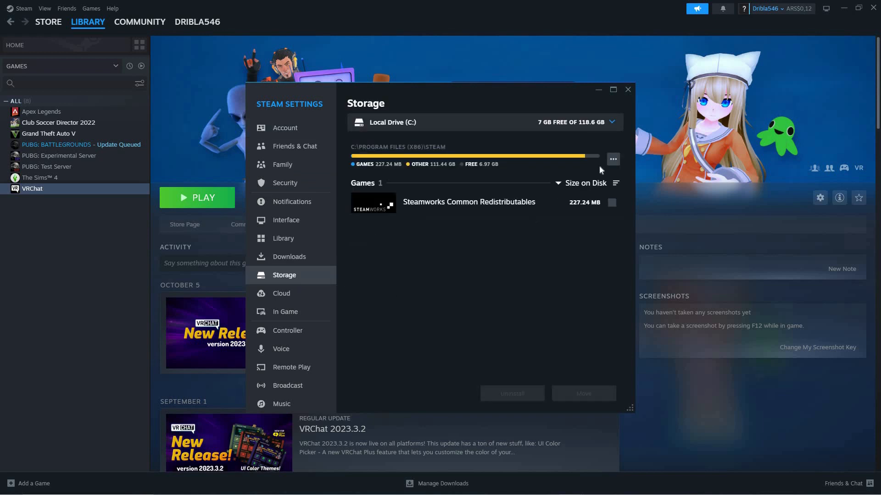
left_click(613, 158)
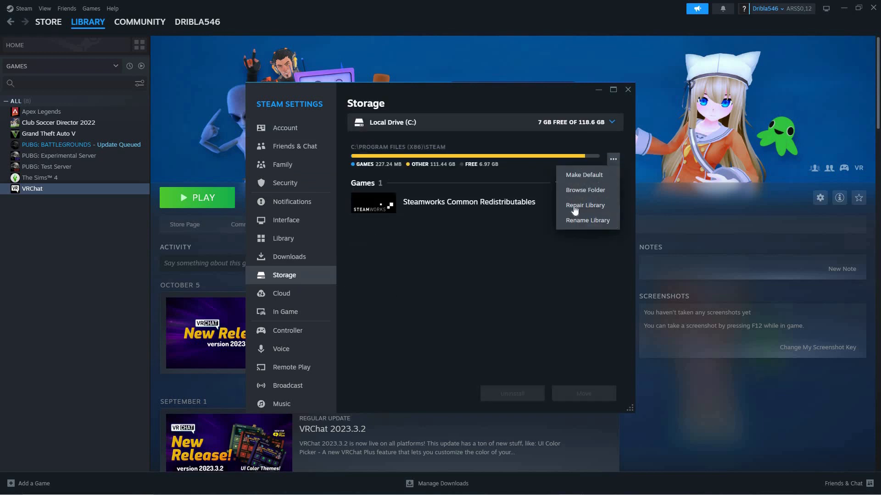
mouse_move(626, 94)
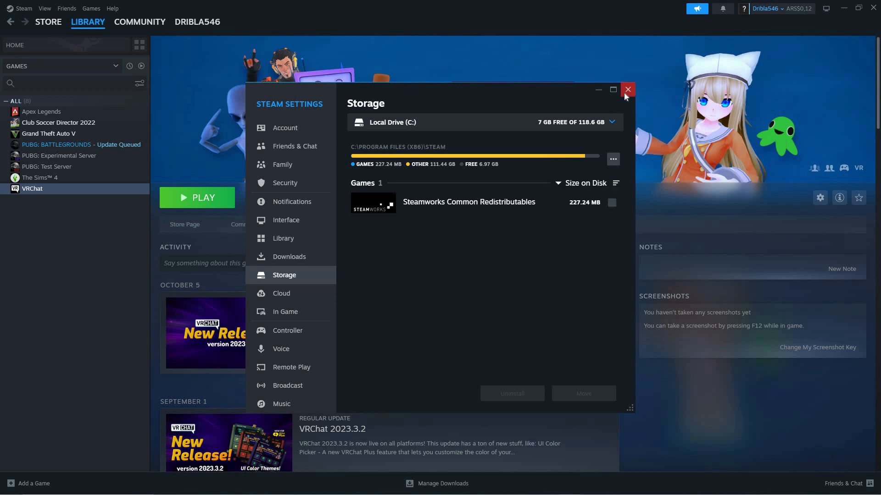
left_click(628, 90)
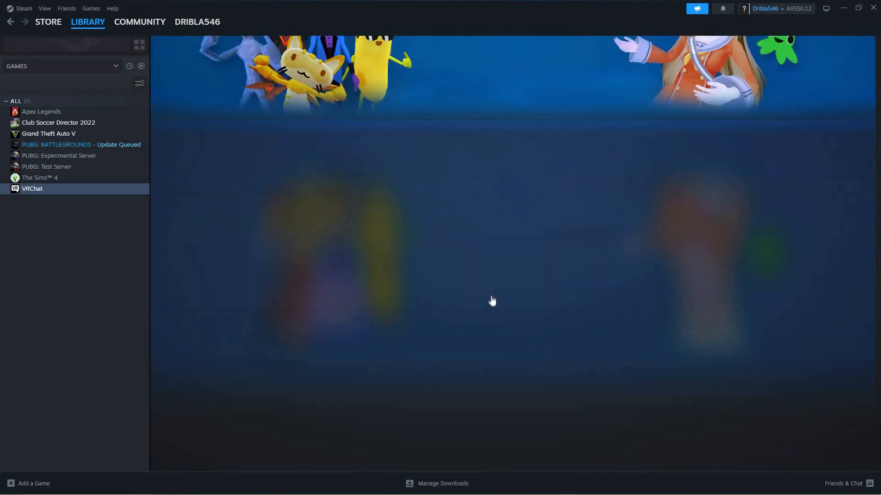
left_click(32, 188)
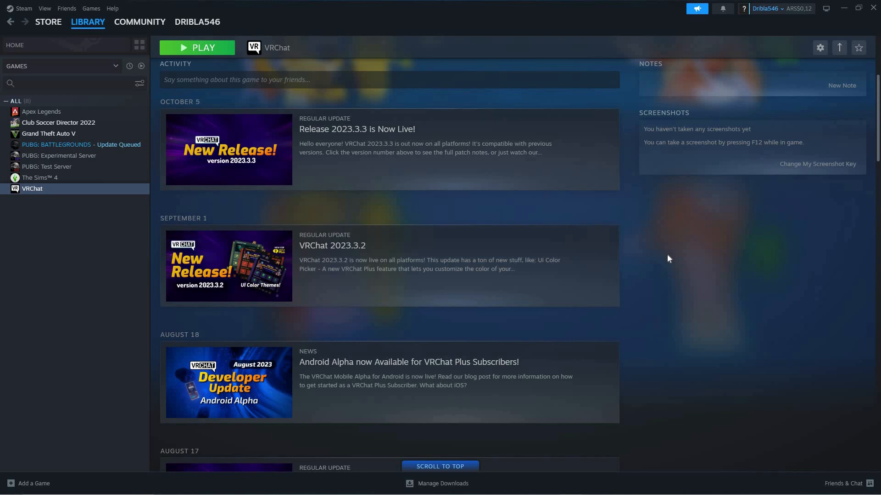